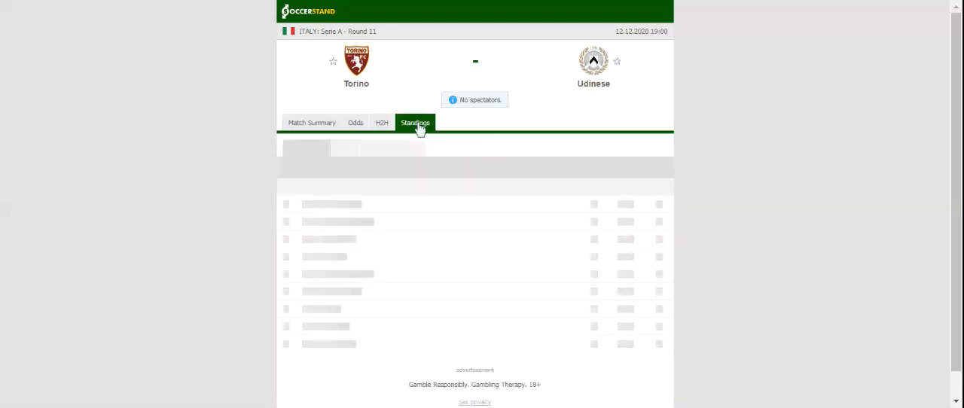
Show the Serie A standings table, then load Torino and Udinese's head-to-head history.
left_click(415, 122)
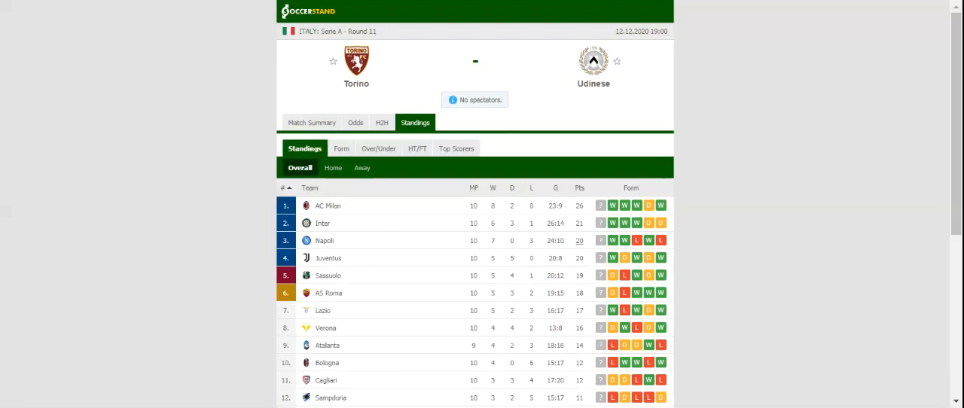
left_click(387, 122)
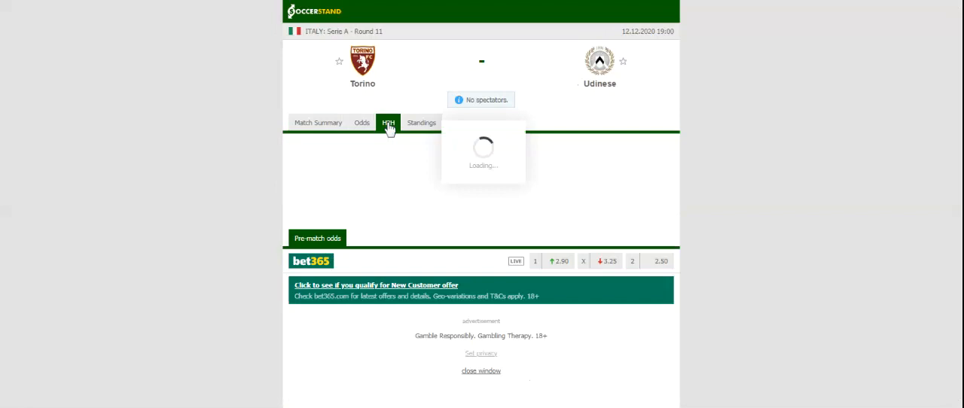